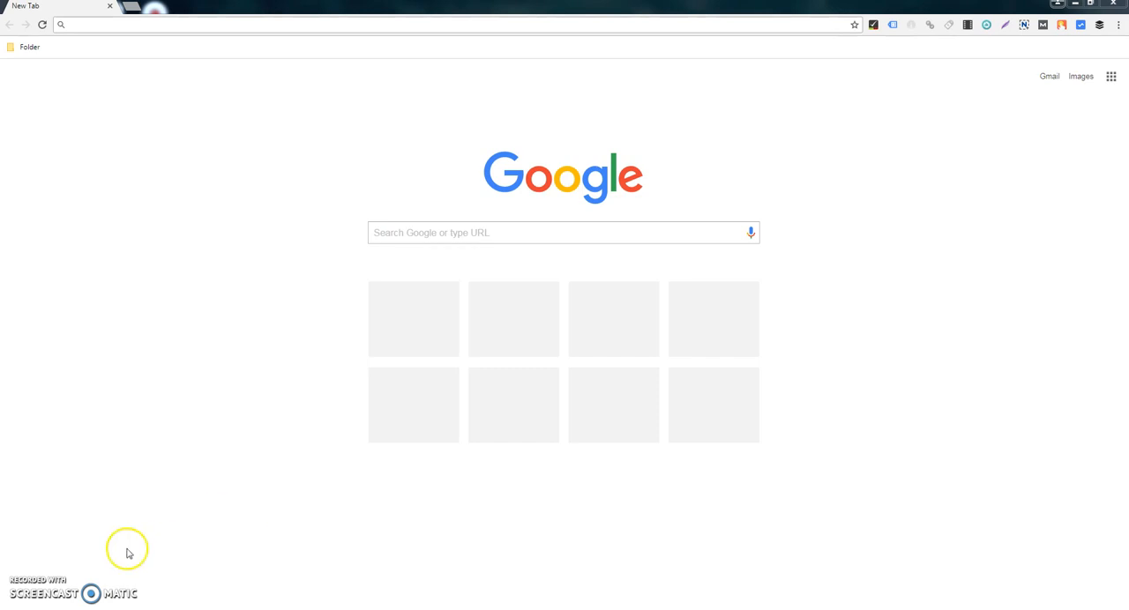
mouse_move(60, 555)
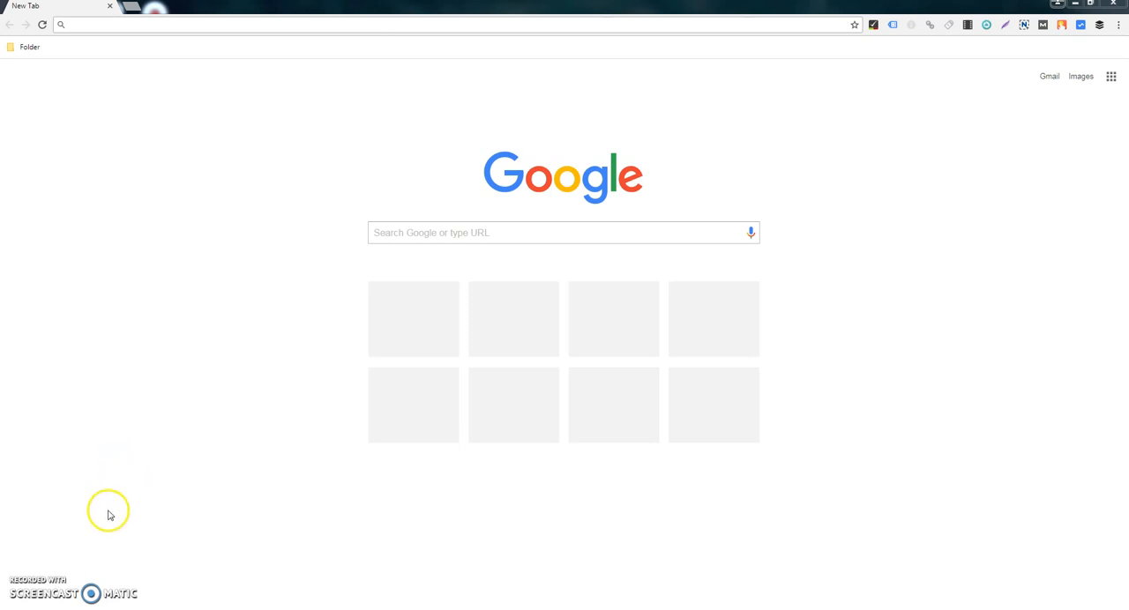
mouse_move(120, 522)
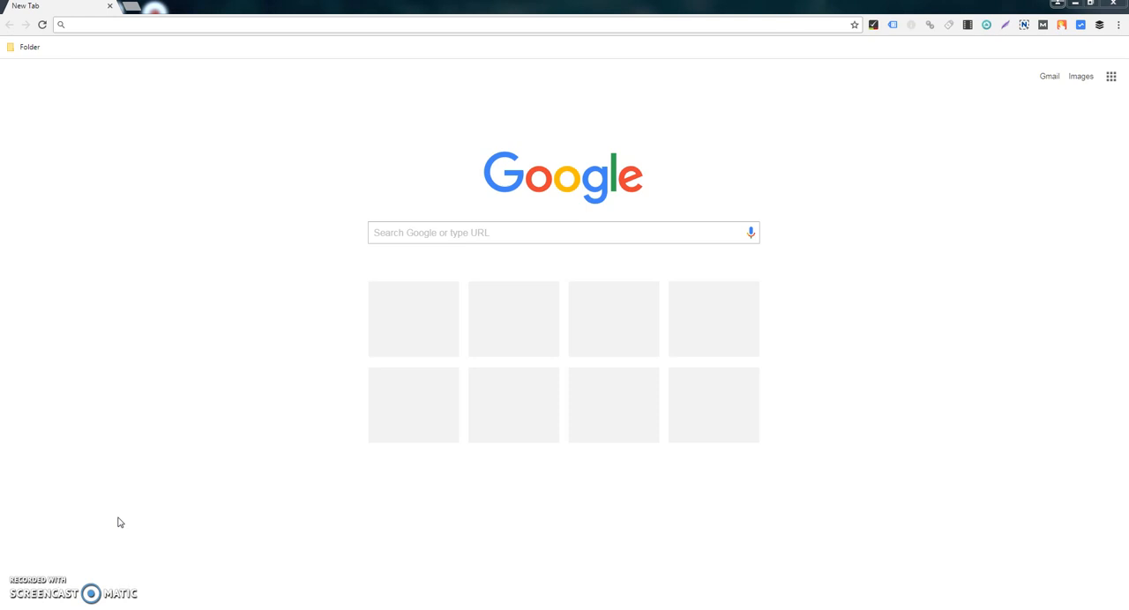
mouse_move(29, 585)
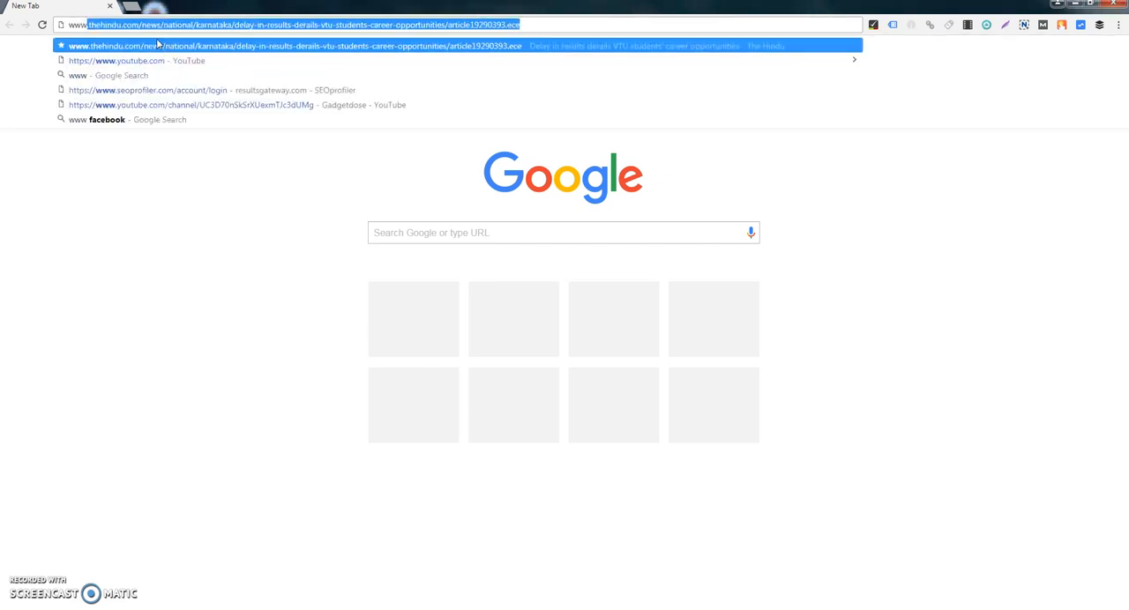
text(www.facebook.com)
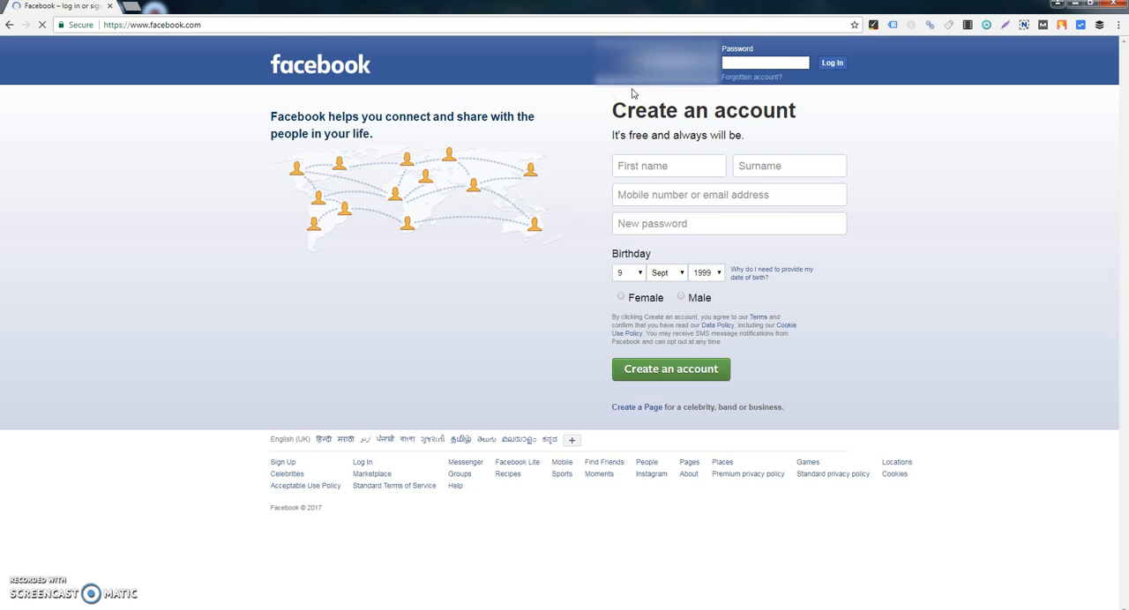
click(765, 61)
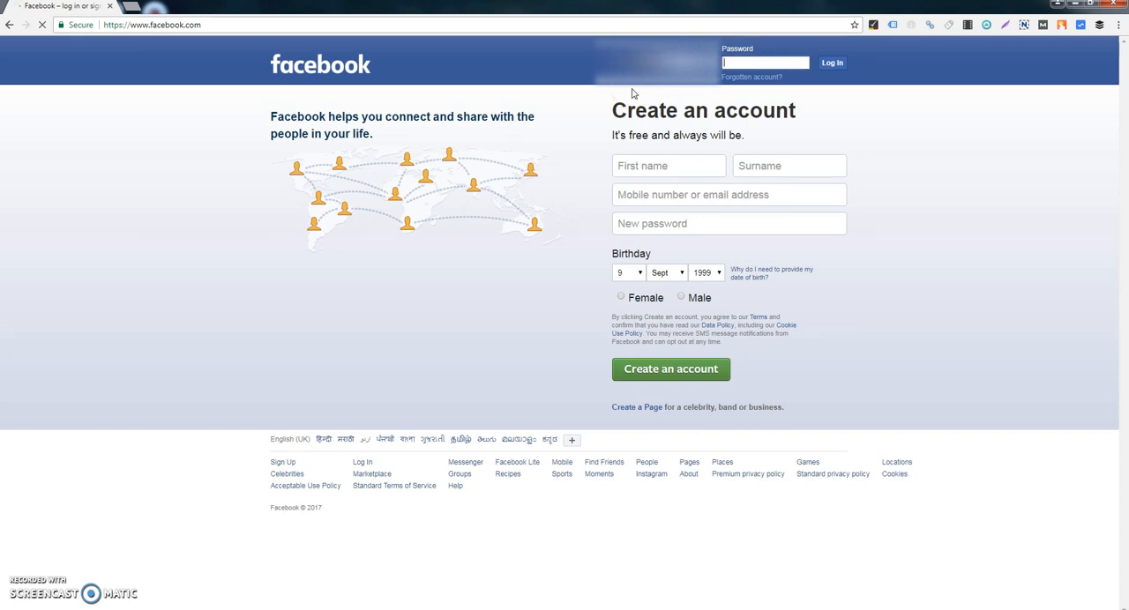
text(password)
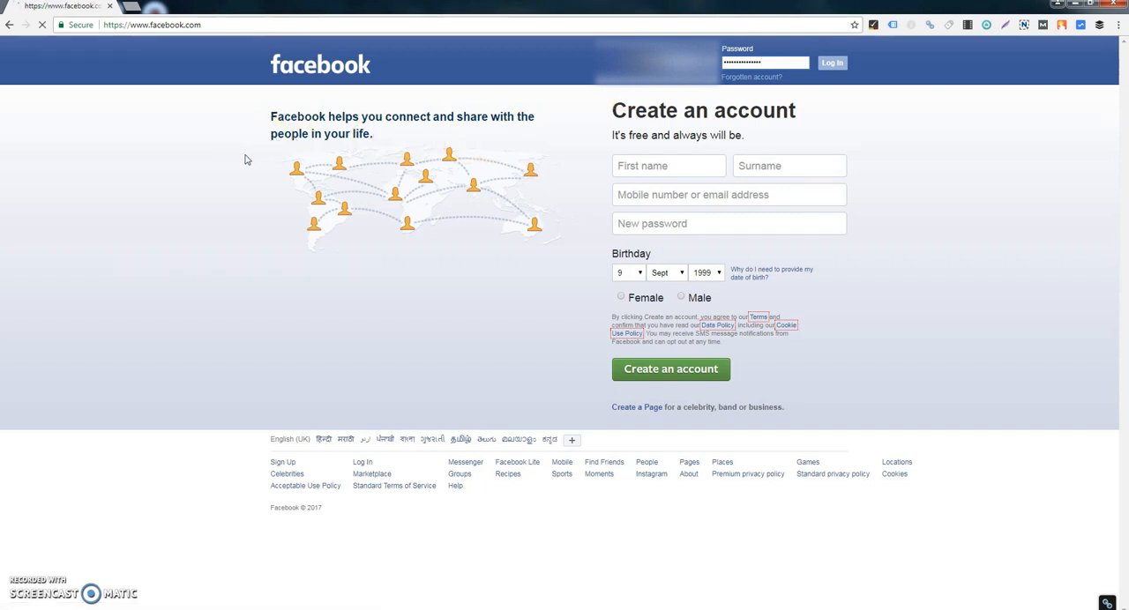
click(830, 61)
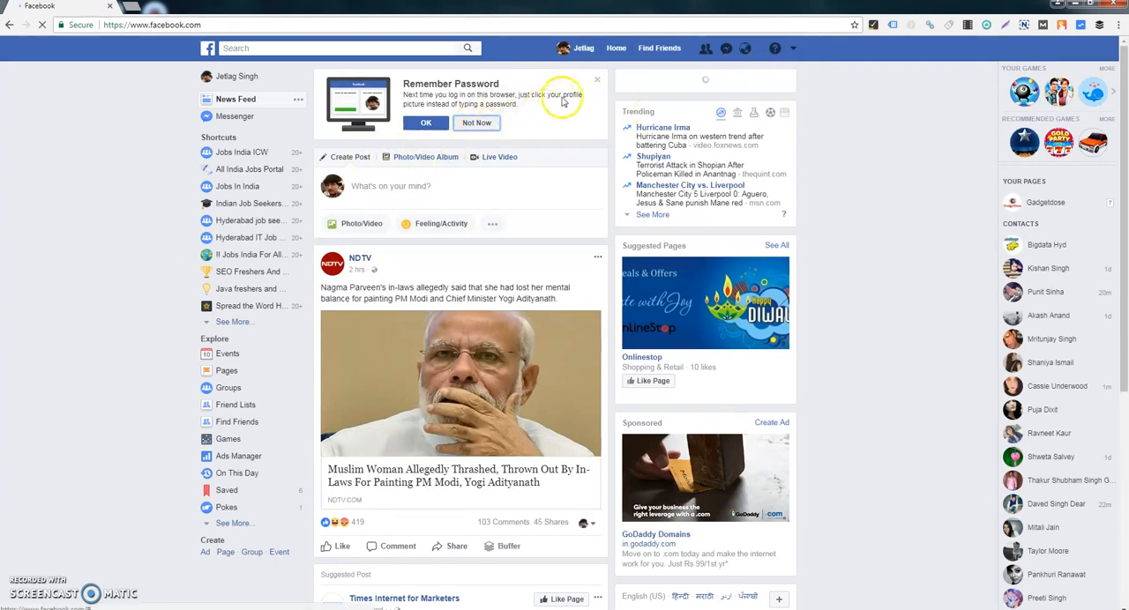
Decline saving the password, then reach General Account Settings via the account menu's Settings option
click(476, 124)
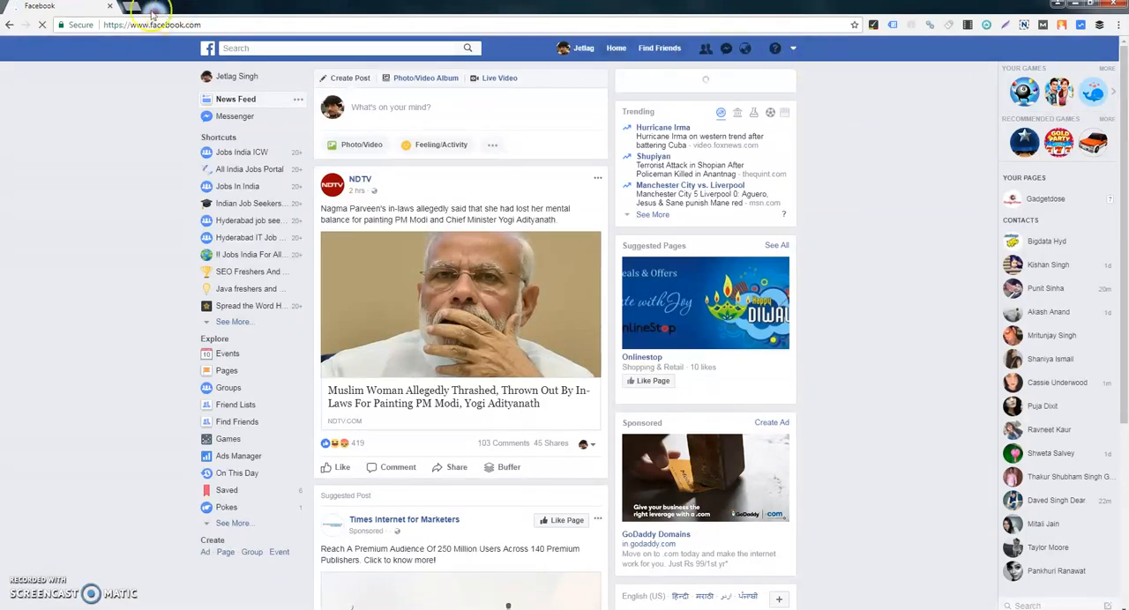
click(173, 8)
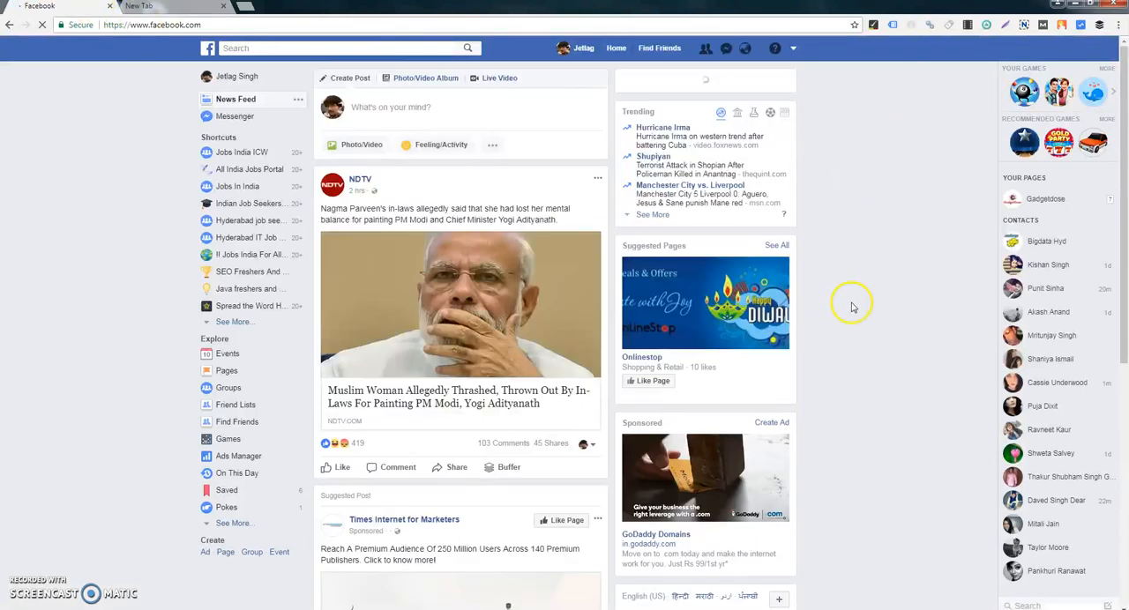
click(138, 7)
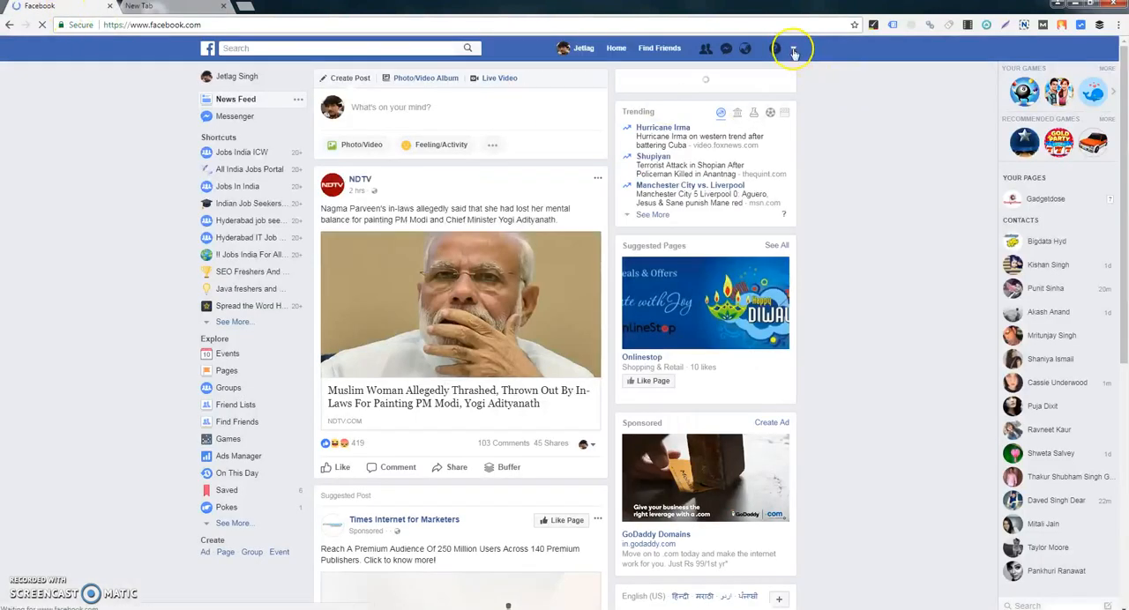
click(792, 49)
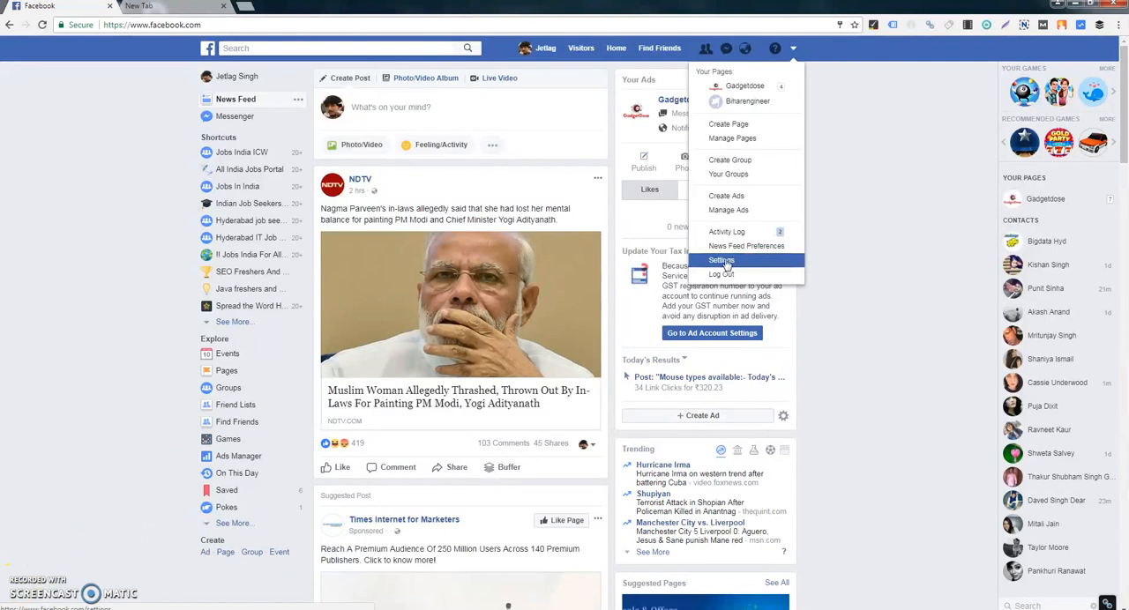
click(721, 261)
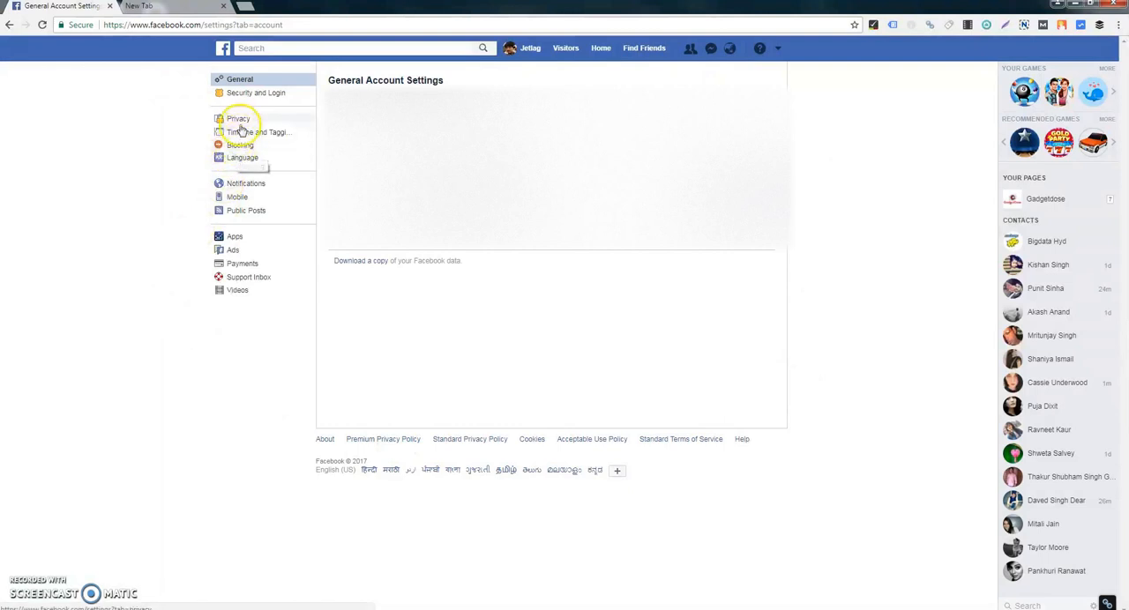
click(239, 119)
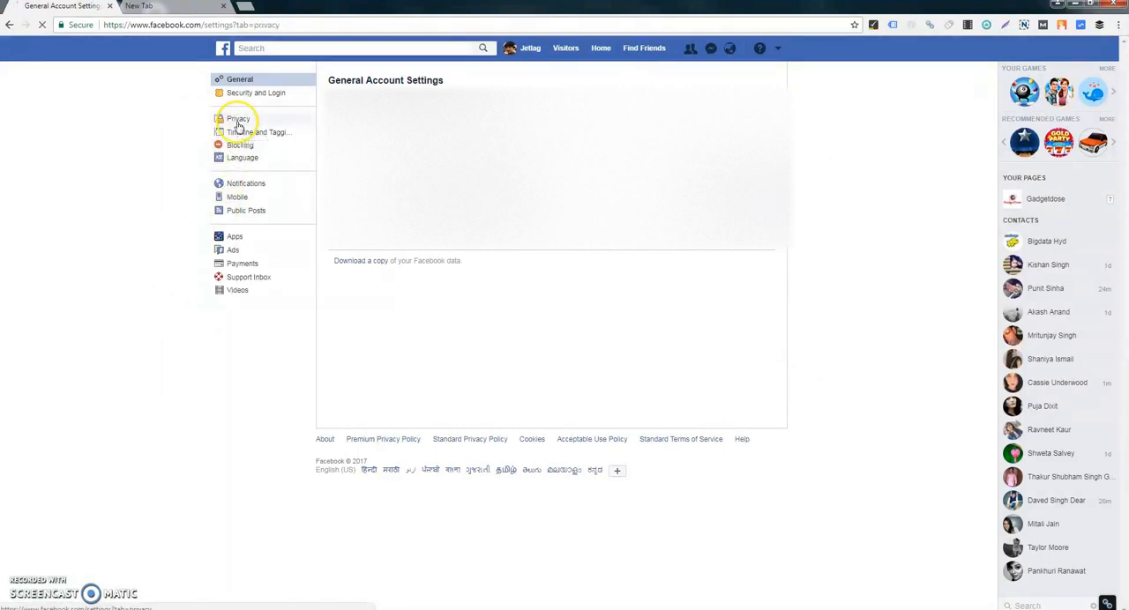
click(238, 118)
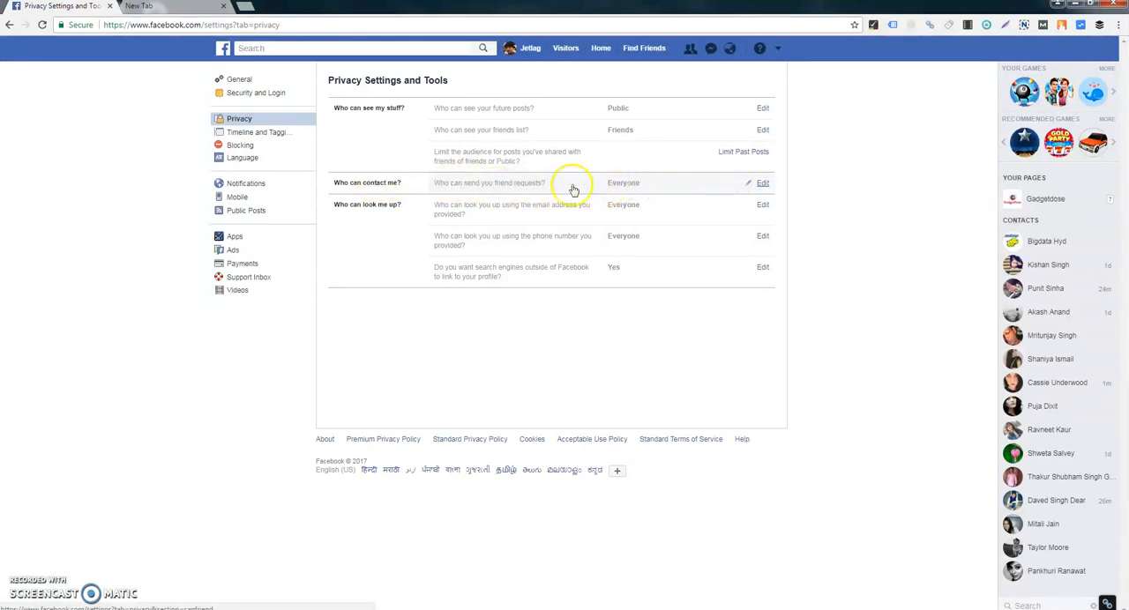
mouse_move(762, 183)
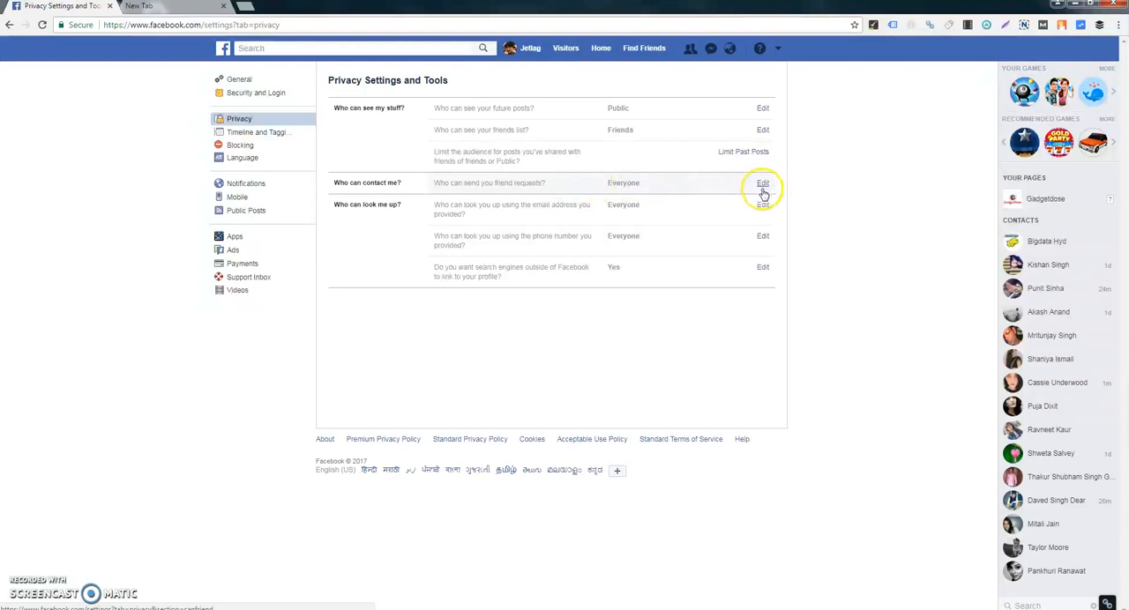
click(762, 184)
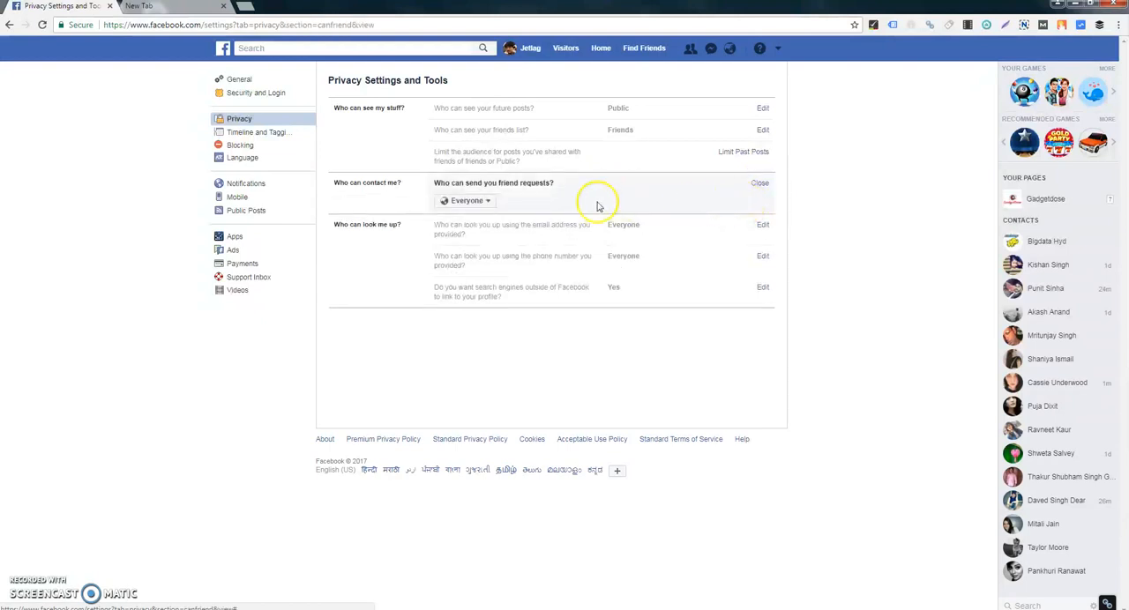
click(466, 201)
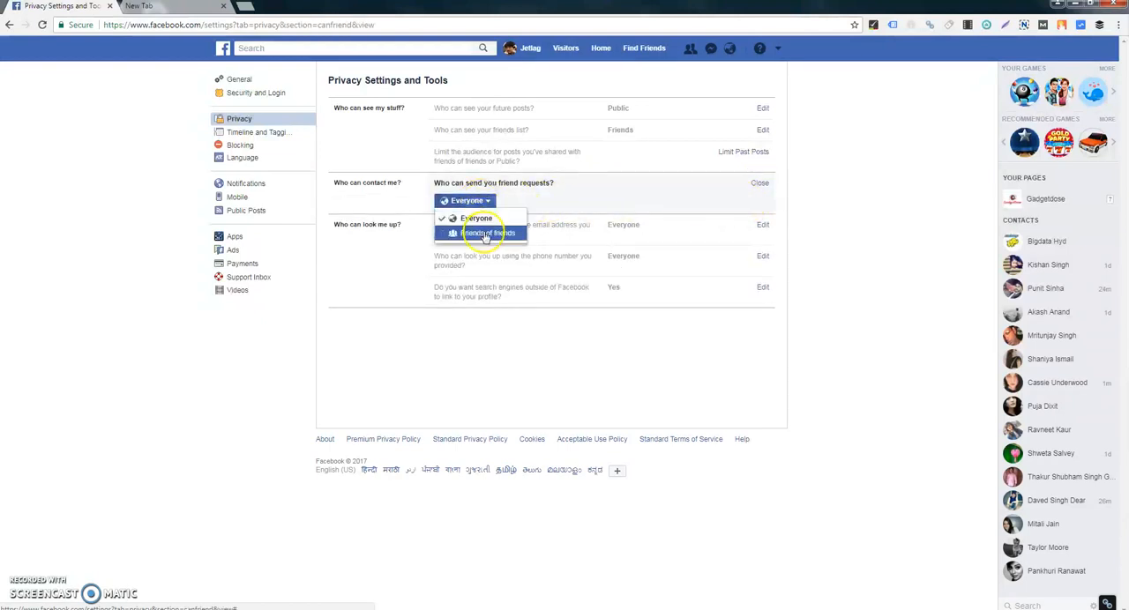
click(487, 233)
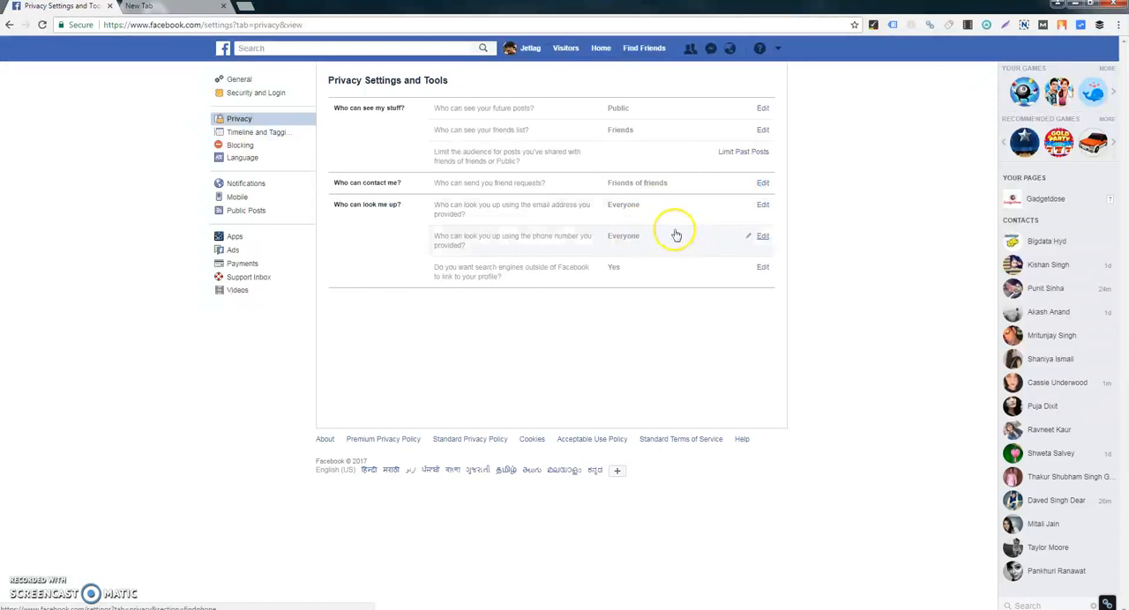
mouse_move(645, 216)
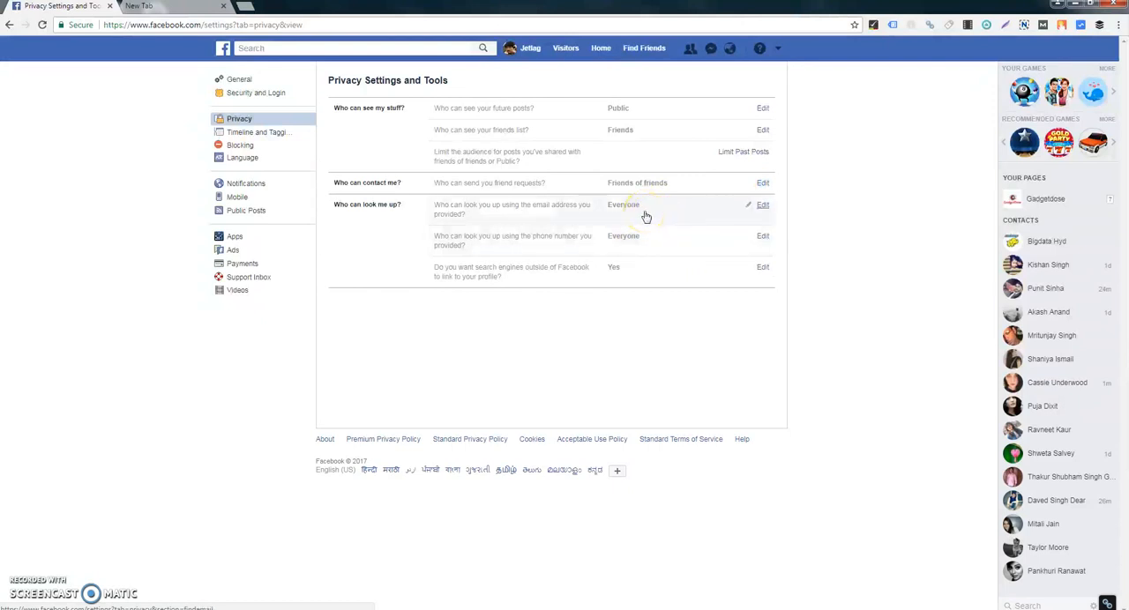
mouse_move(649, 230)
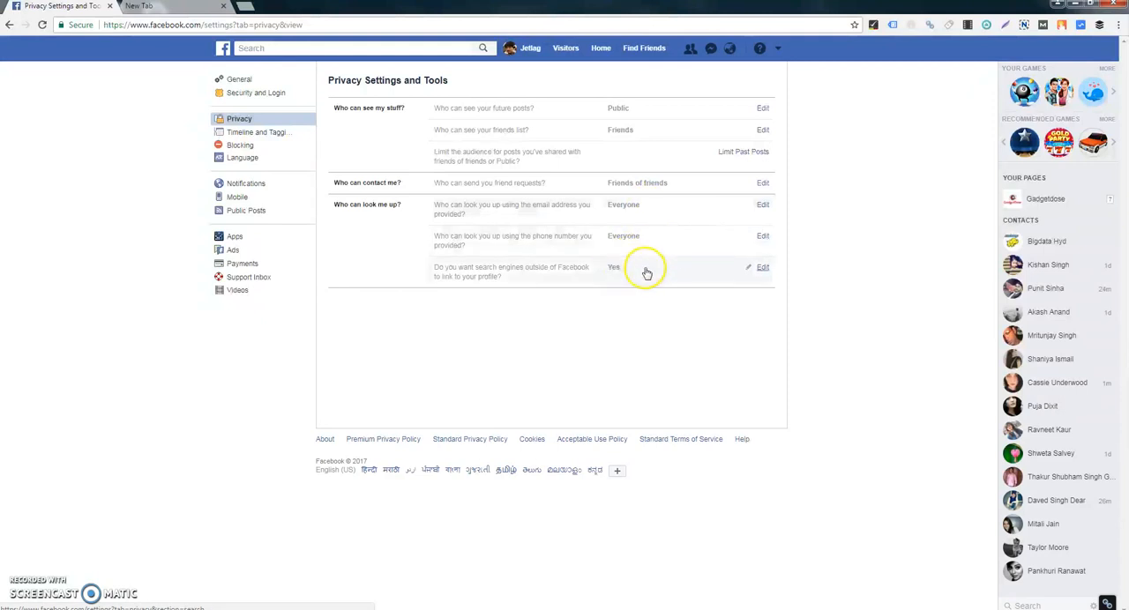
Uncheck 'Allow search engines outside of Facebook to link to your profile' and confirm Turn Off
click(762, 268)
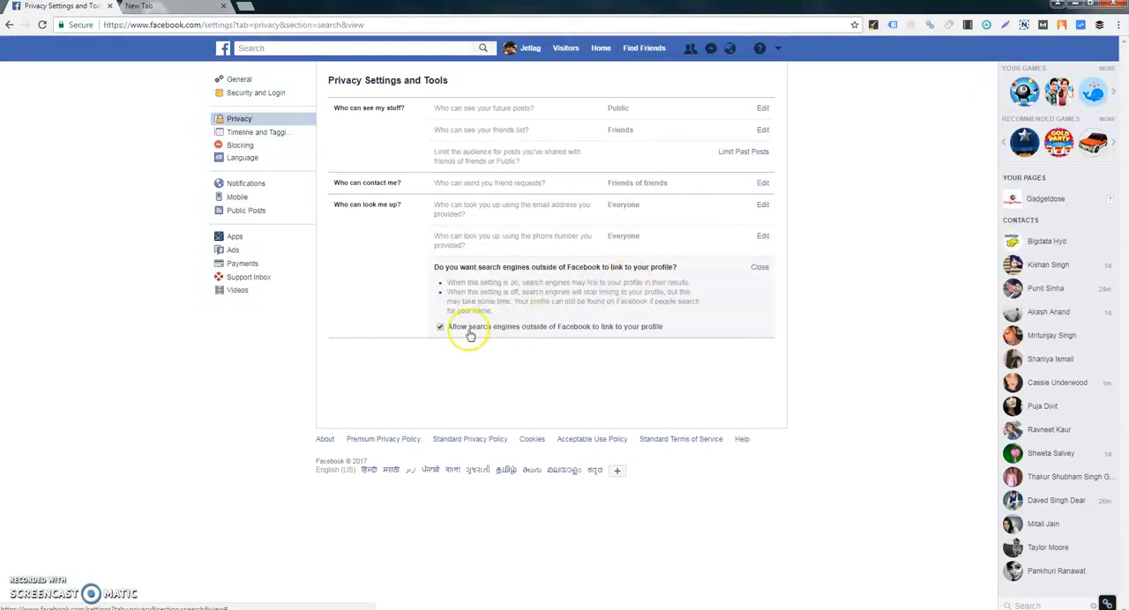
click(439, 327)
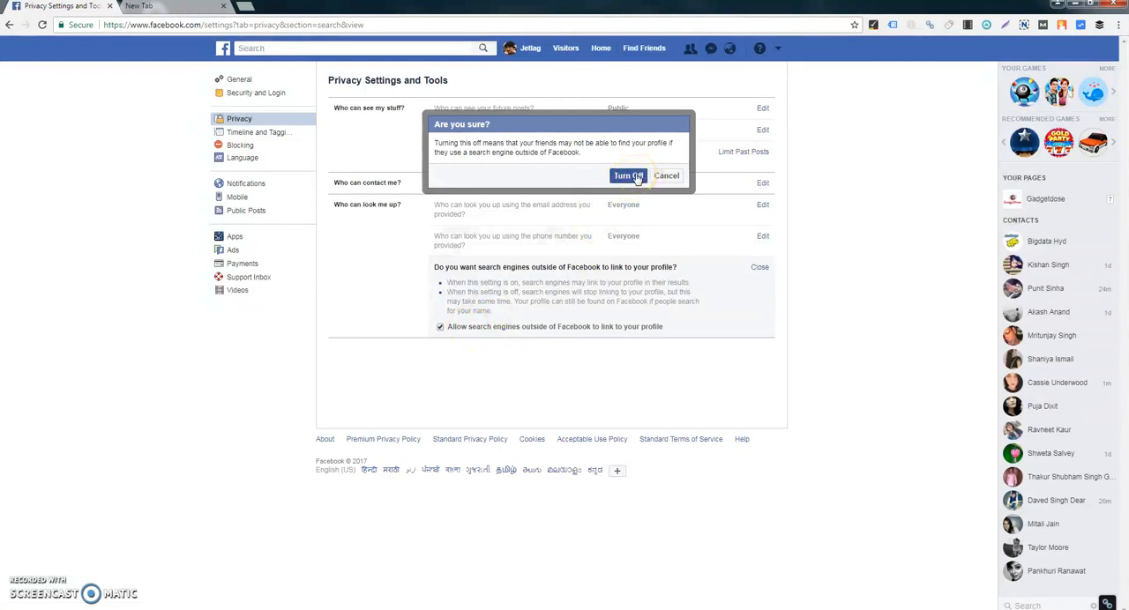
click(628, 177)
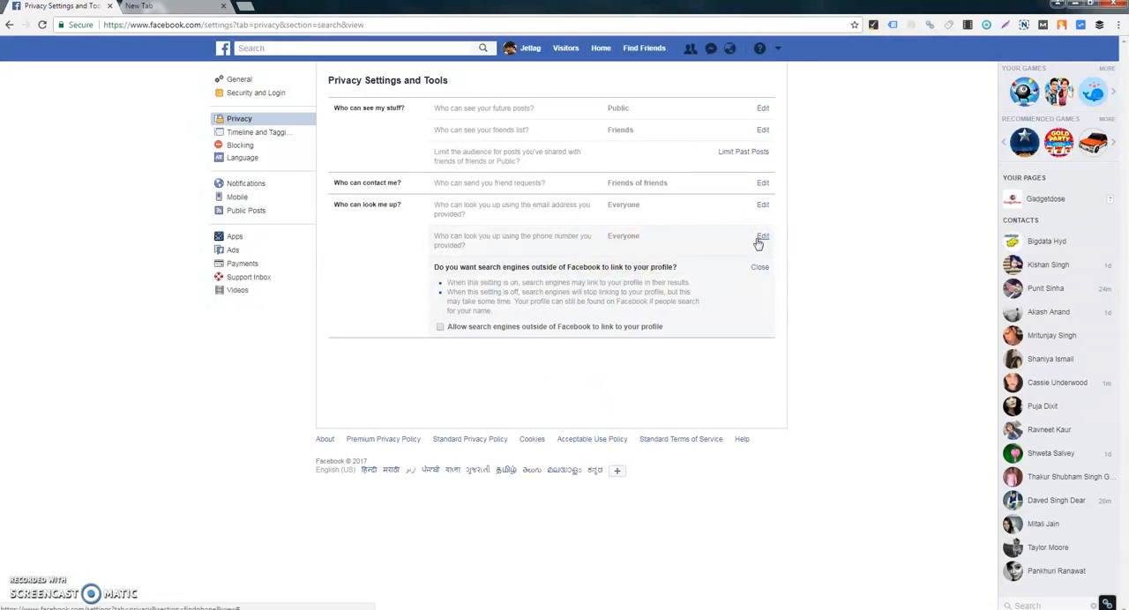
Limit lookup by phone number and by email address to Friends, closing each setting
click(762, 236)
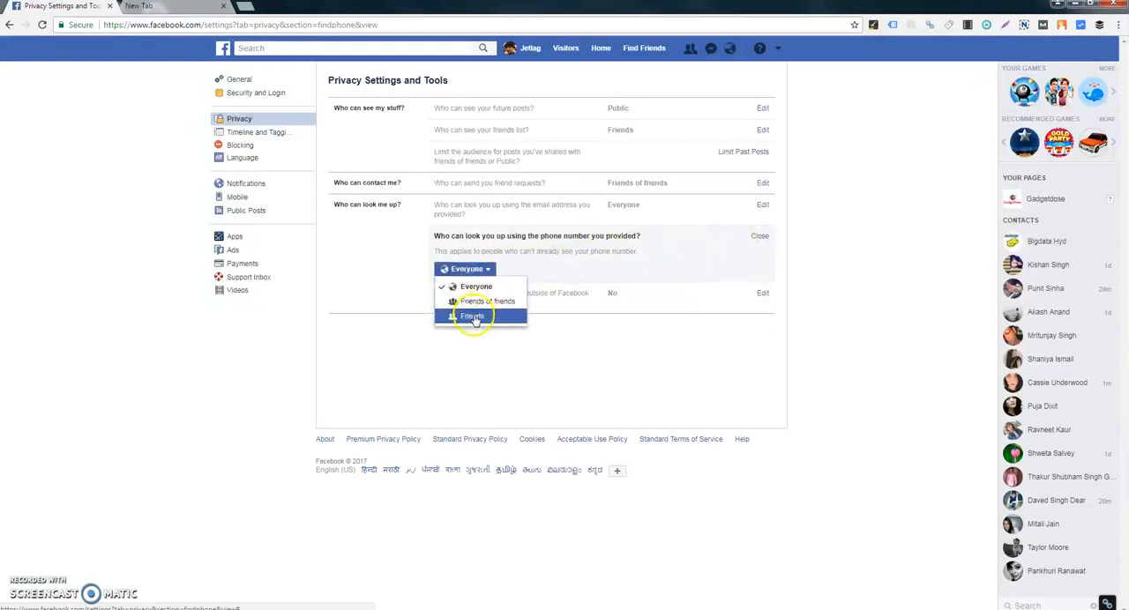
click(473, 316)
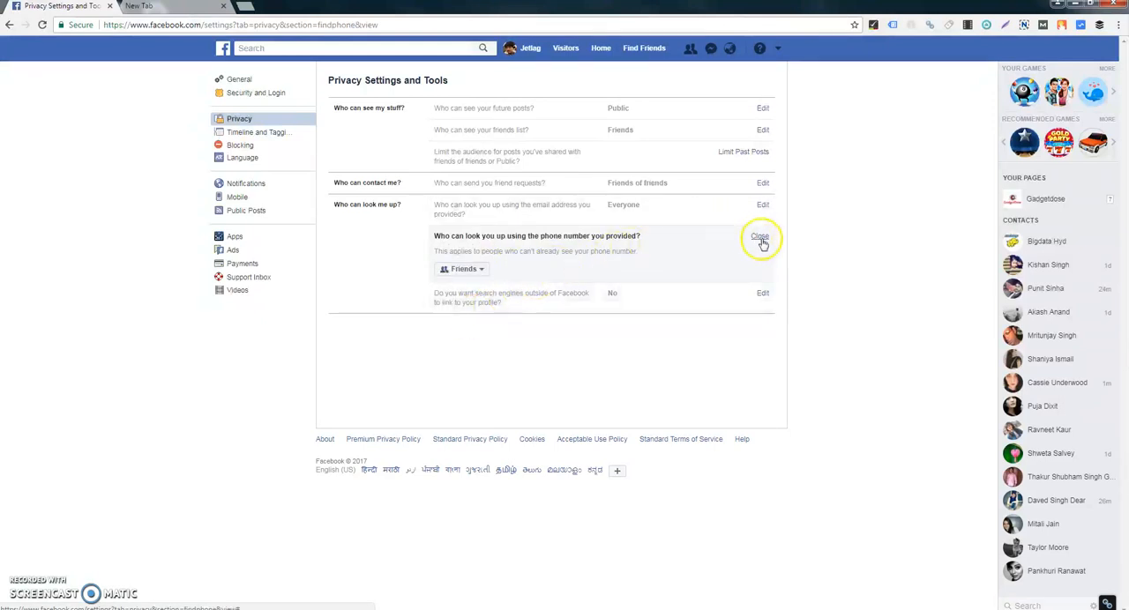
click(758, 236)
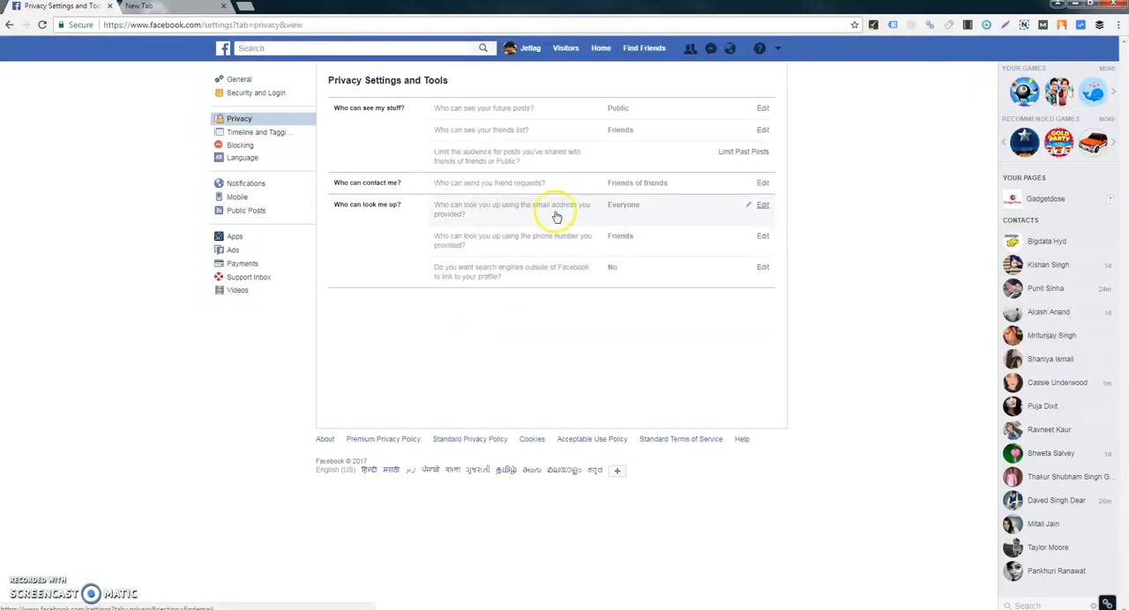
click(762, 205)
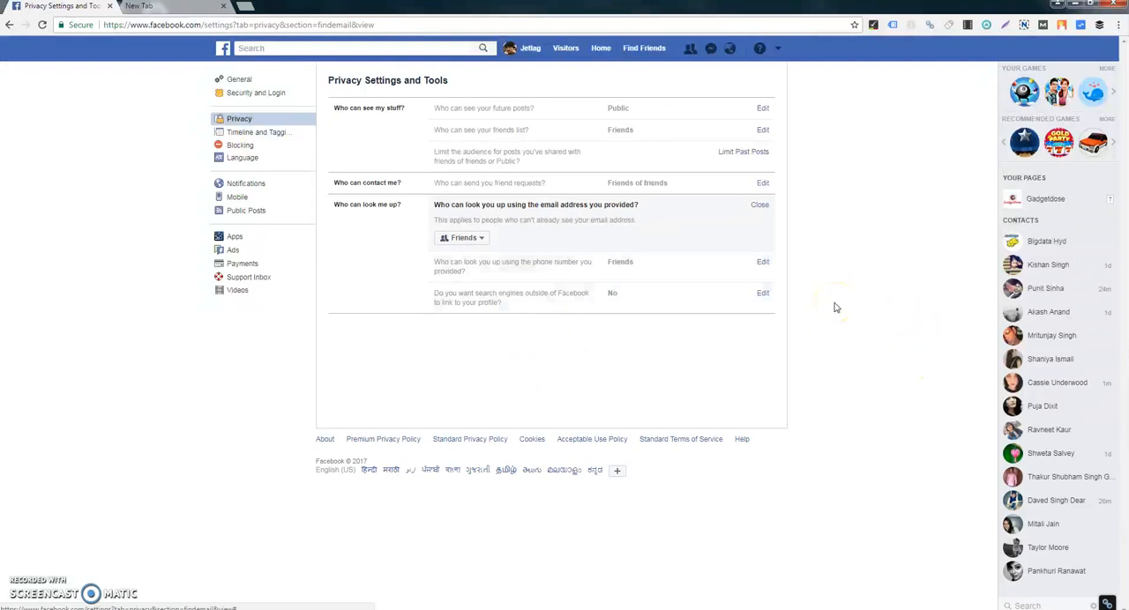
click(758, 204)
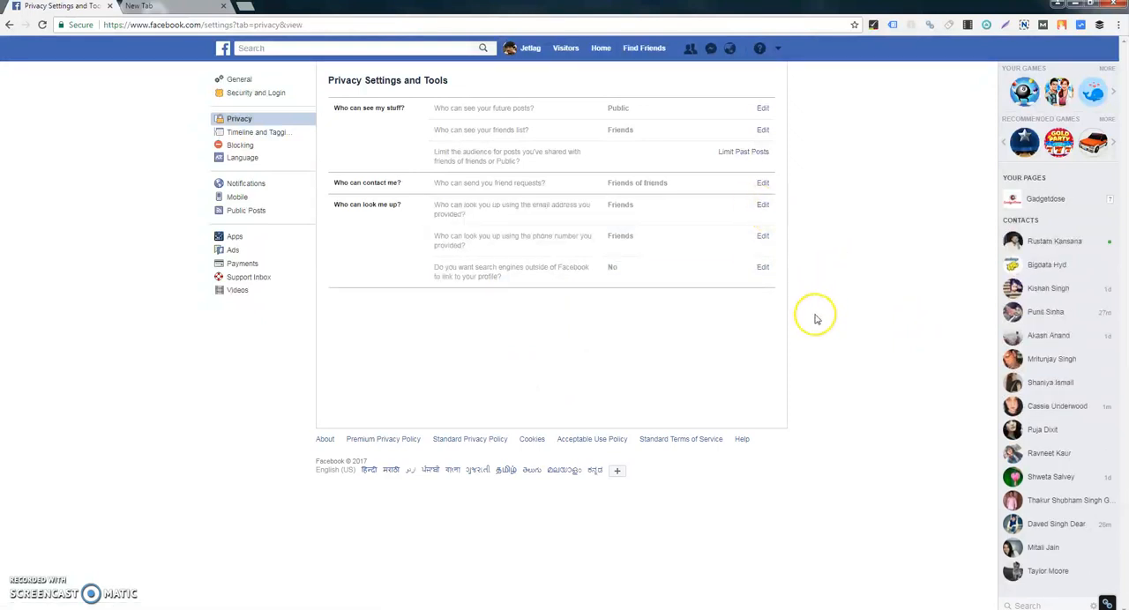
mouse_move(815, 317)
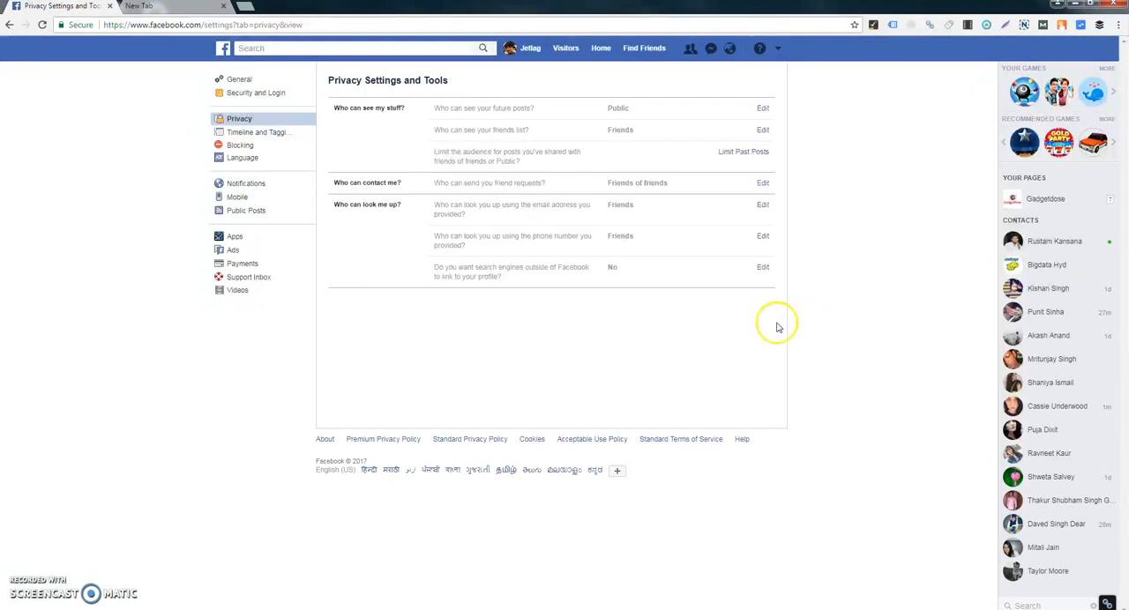
mouse_move(550, 333)
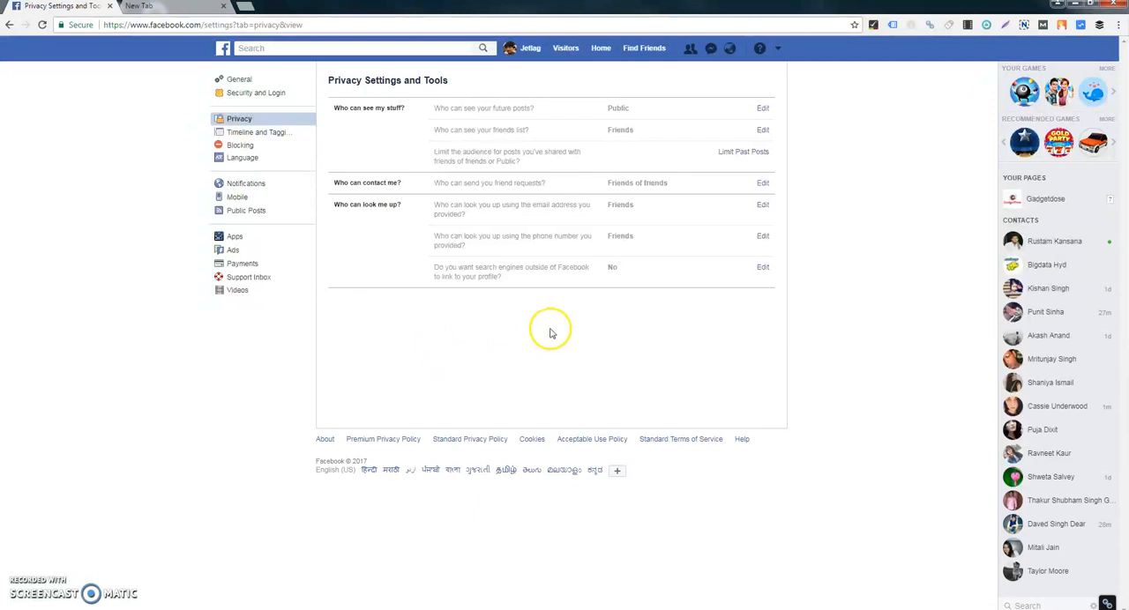
mouse_move(519, 342)
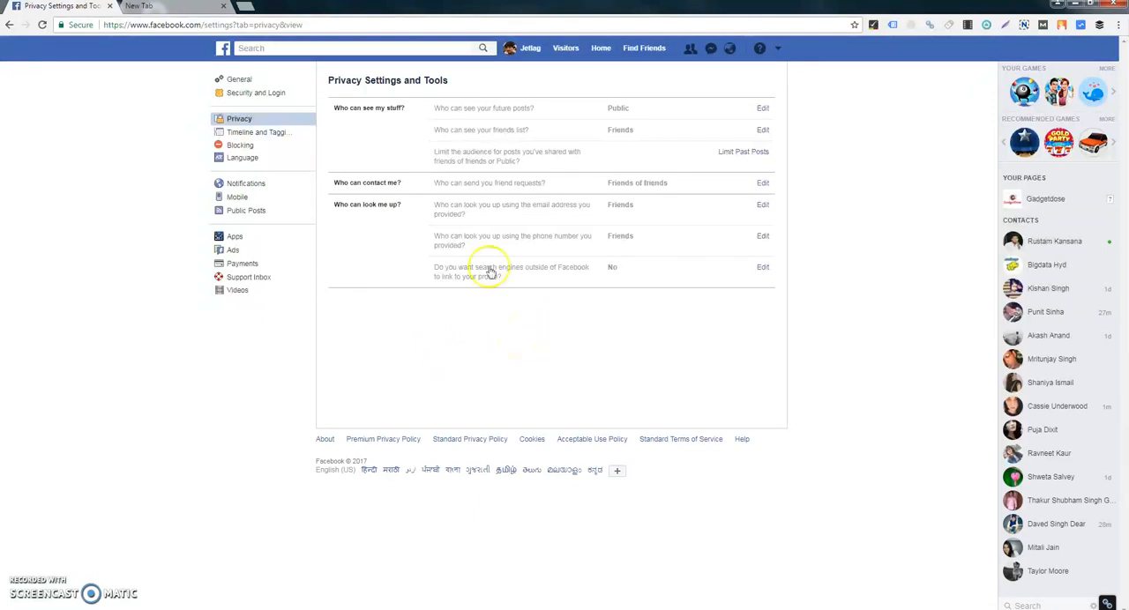
mouse_move(458, 334)
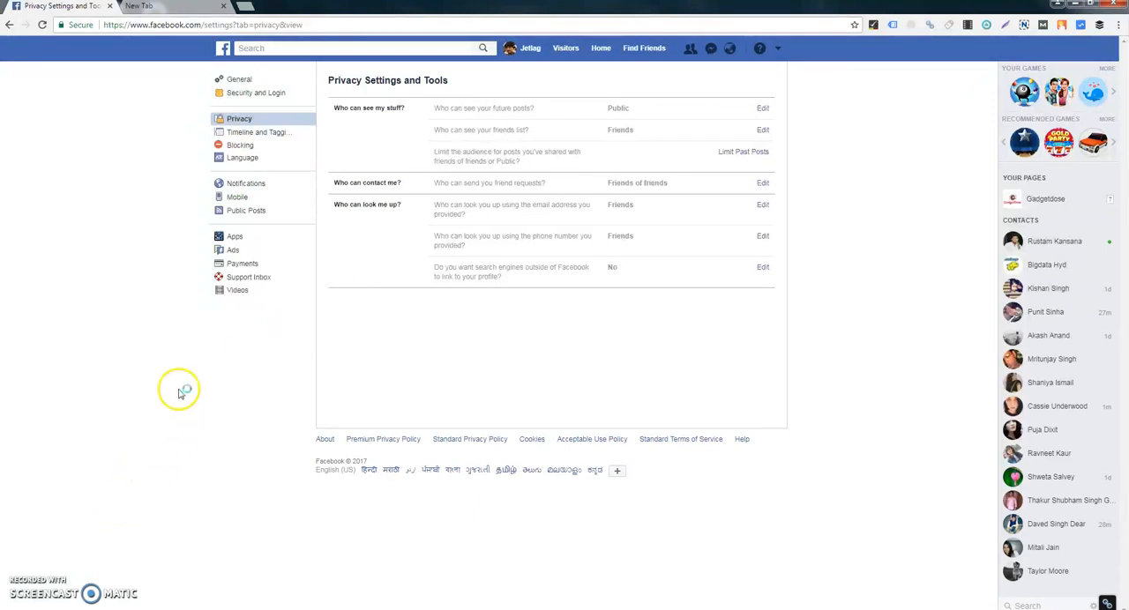
mouse_move(201, 404)
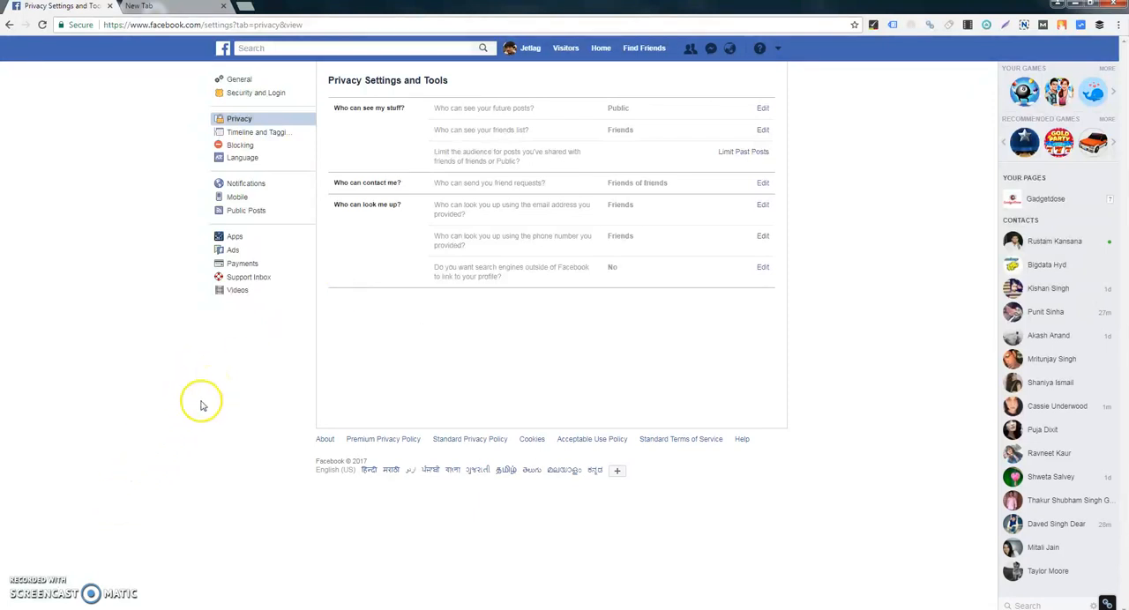
mouse_move(26, 585)
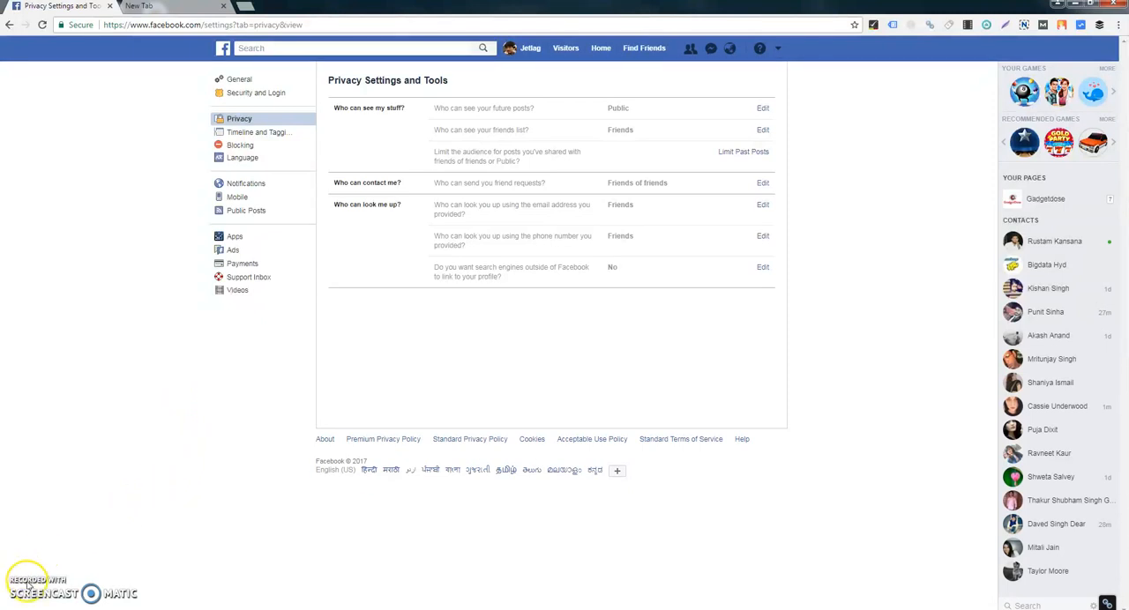
mouse_move(360, 350)
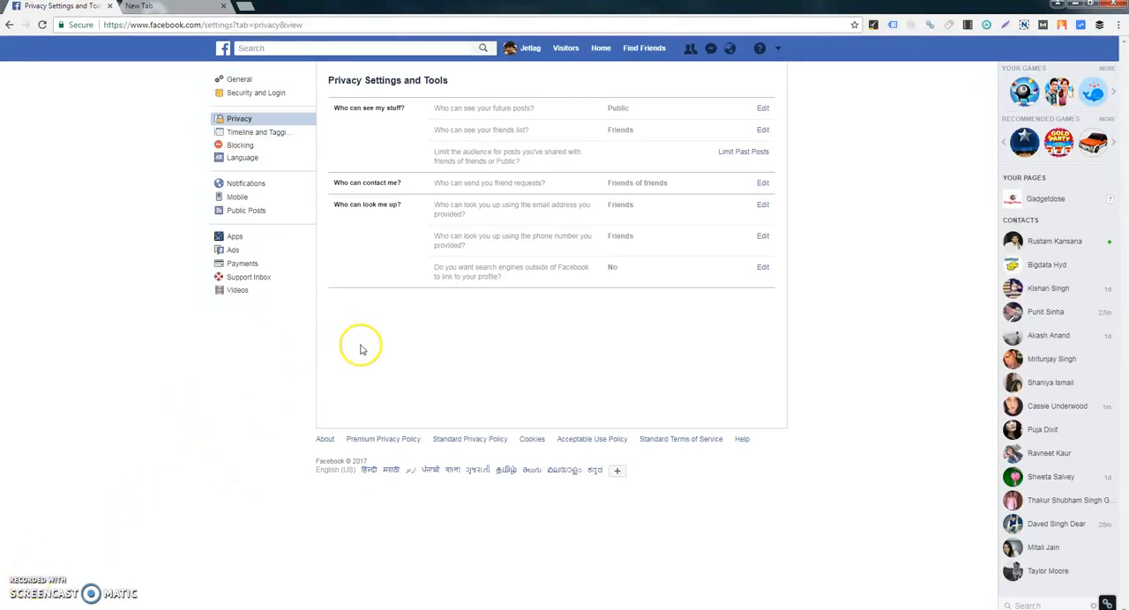